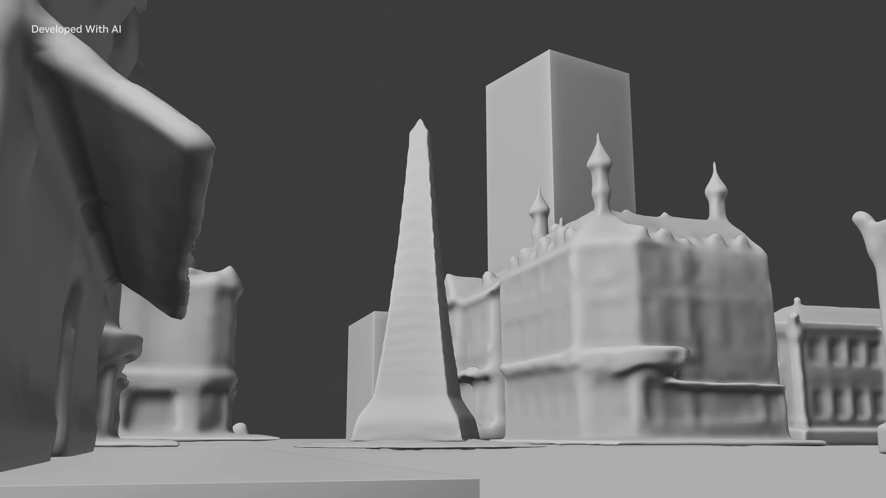
text(Autumn cityscape, obelisk in center,)
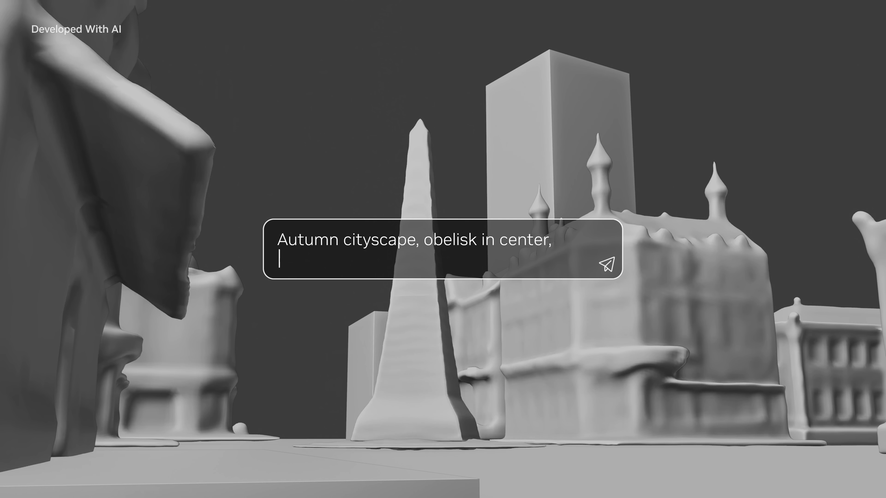
text(golden light, romantic mood)
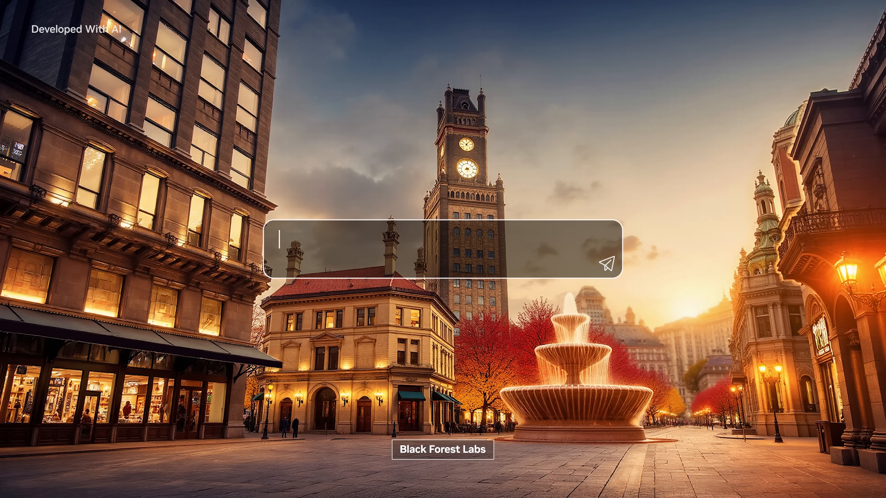
text(European city square, summer morning, fountain in center)
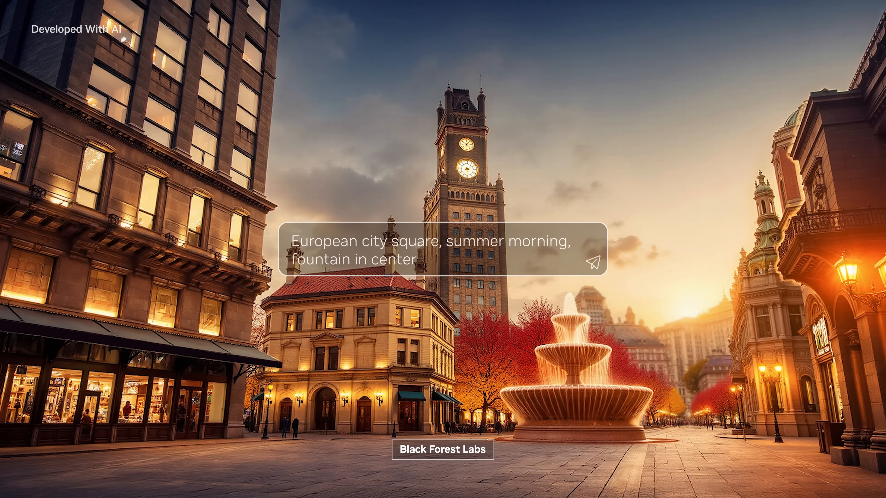